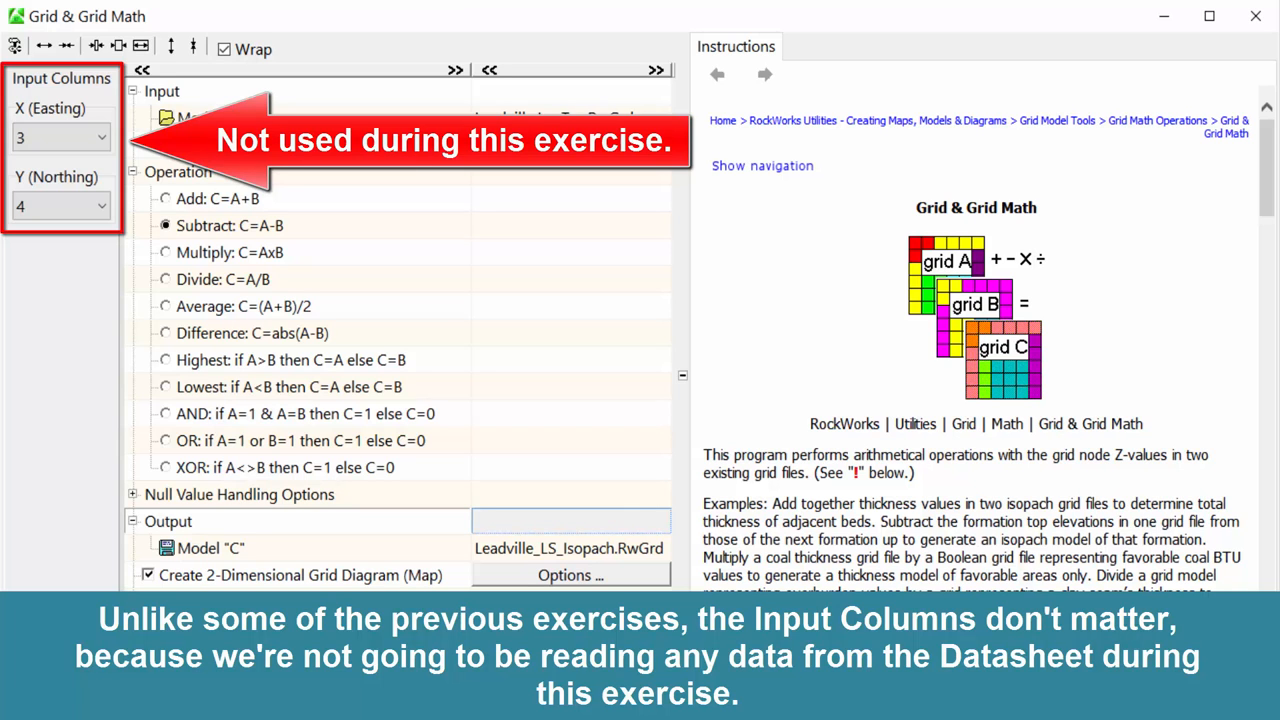
Run the Grid Math subtraction to build the Leadville_LS_Isopach grid and its 2D colour map
{"action": "double_click", "coordinate": [210, 116]}
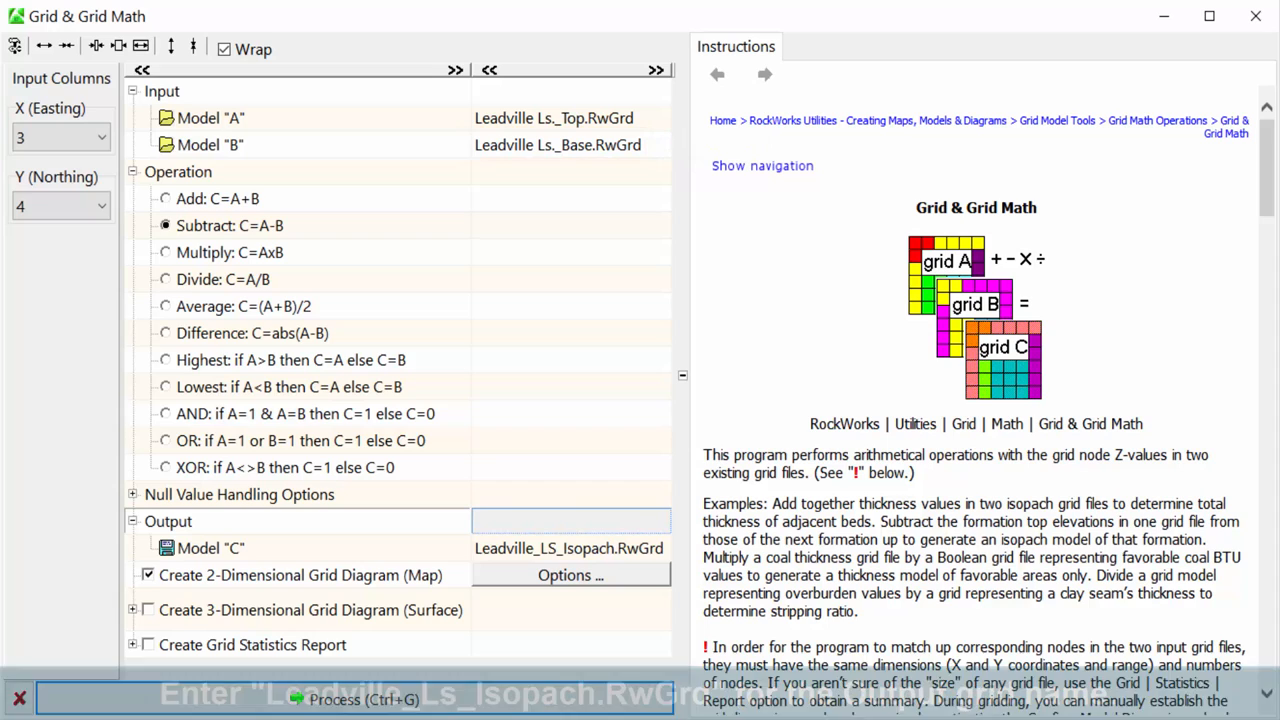
{"action": "left_click", "coordinate": [568, 548]}
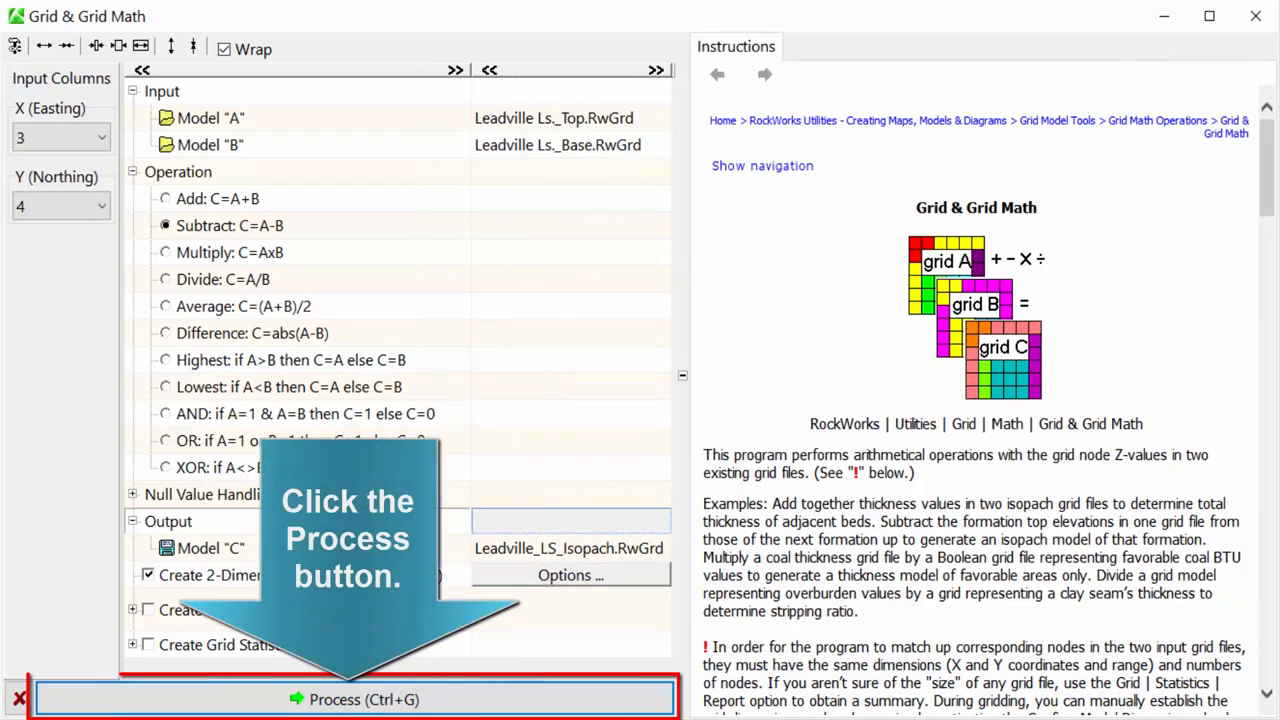
{"action": "left_click", "coordinate": [364, 700]}
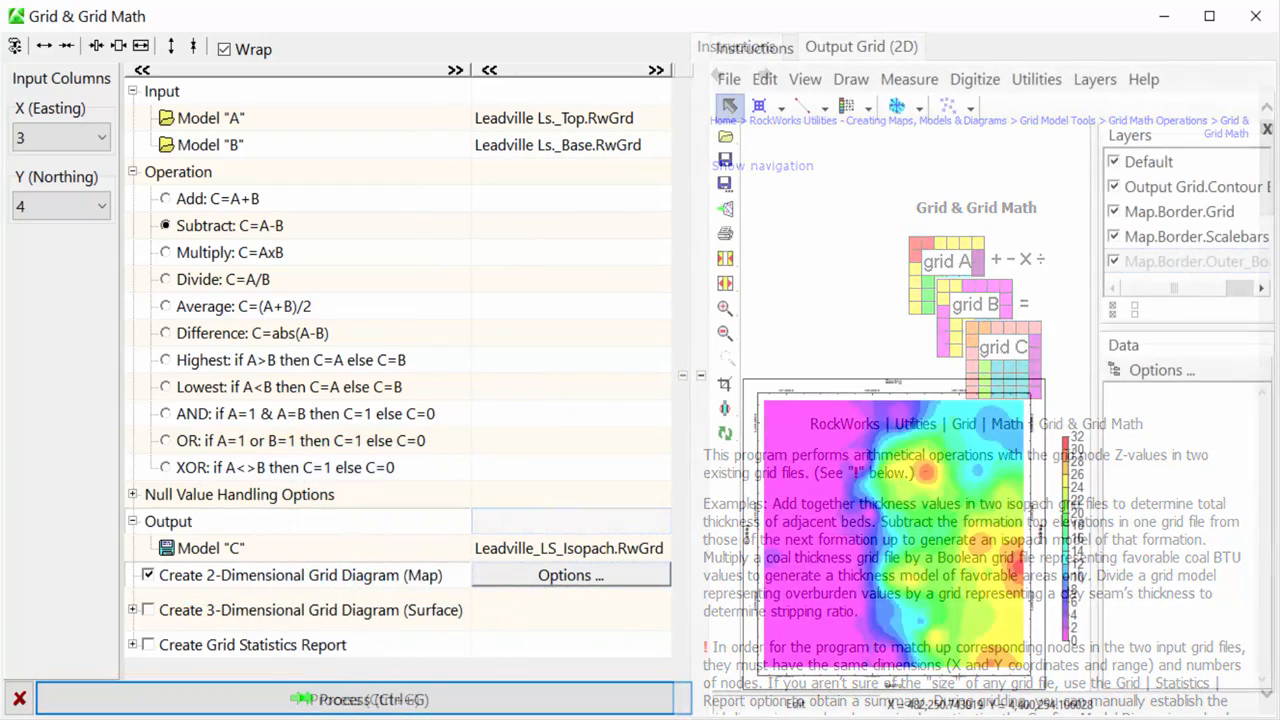